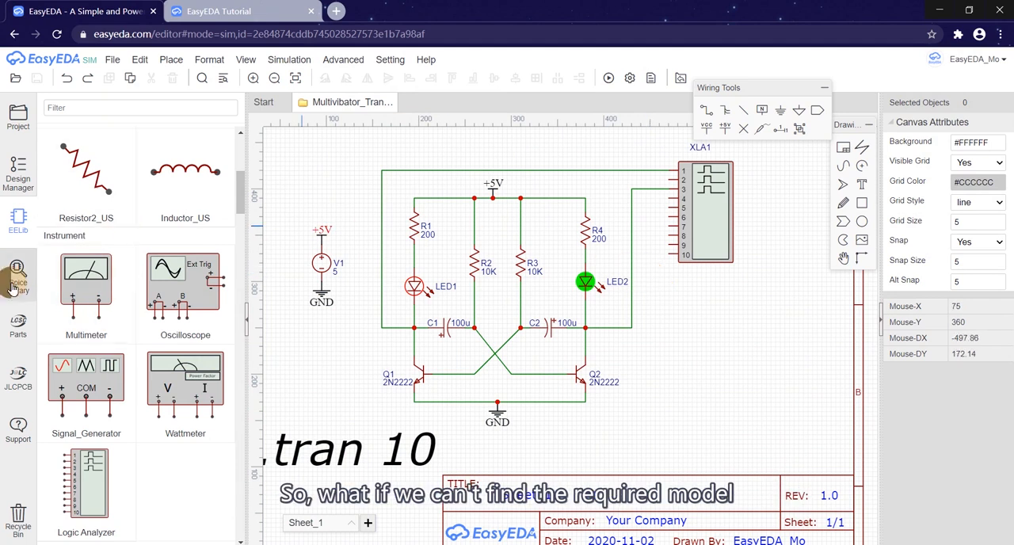
- Relabel Q1 from 2N2222 to 9013, simulate, and dismiss the missing Q1 model error
{"action": "left_click", "coordinate": [17, 277]}
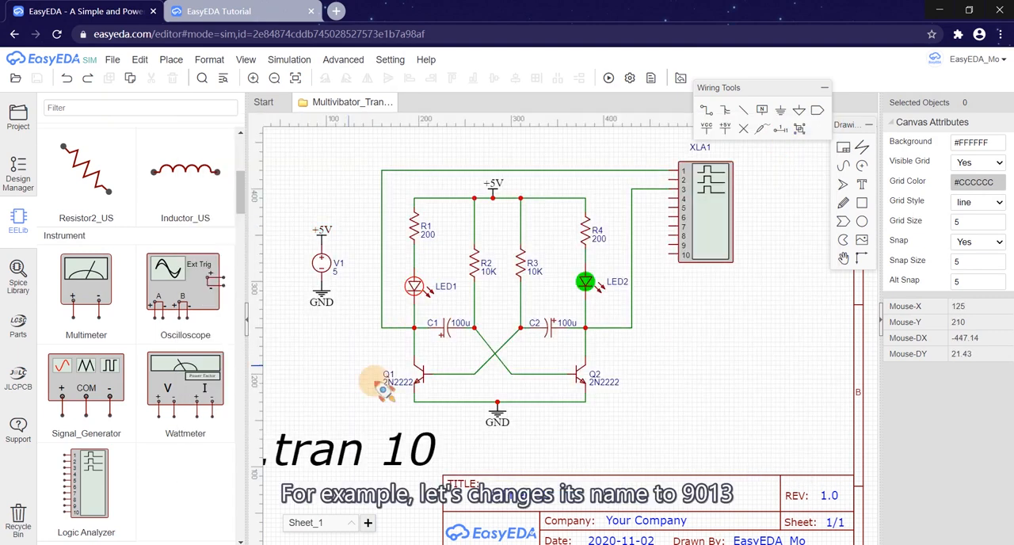
{"action": "double_click", "coordinate": [397, 381]}
{"action": "type", "text": "9013"}
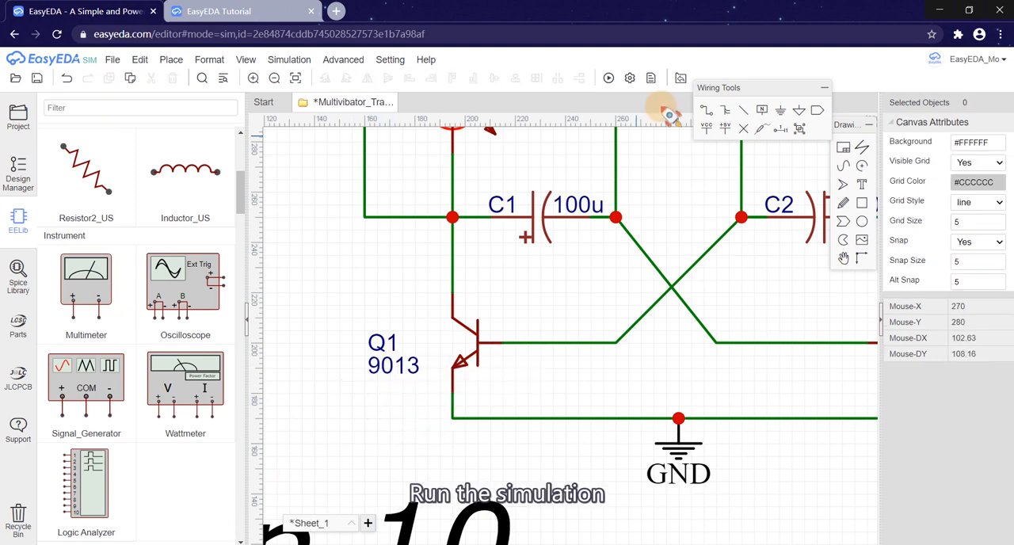
{"action": "left_click", "coordinate": [608, 77]}
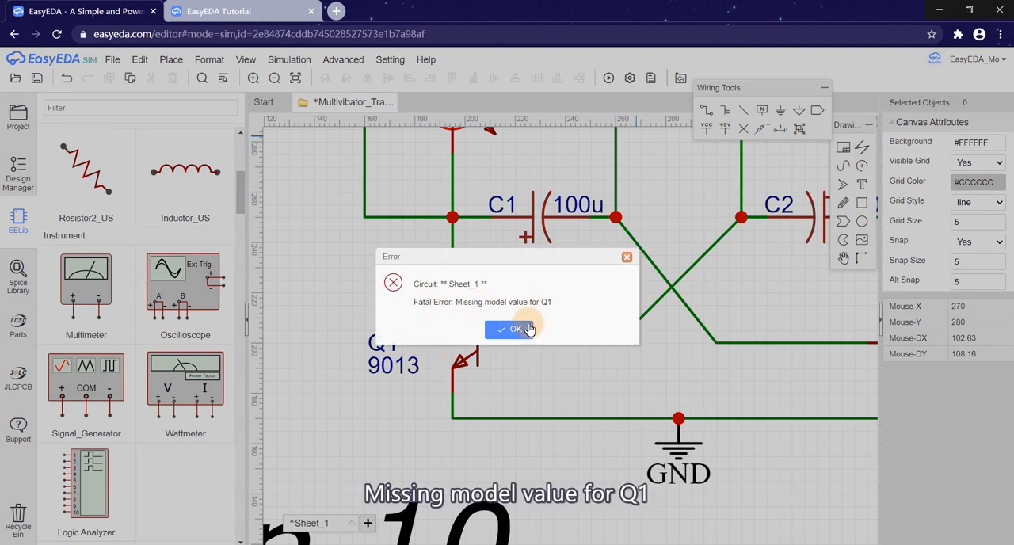
{"action": "left_click", "coordinate": [509, 329]}
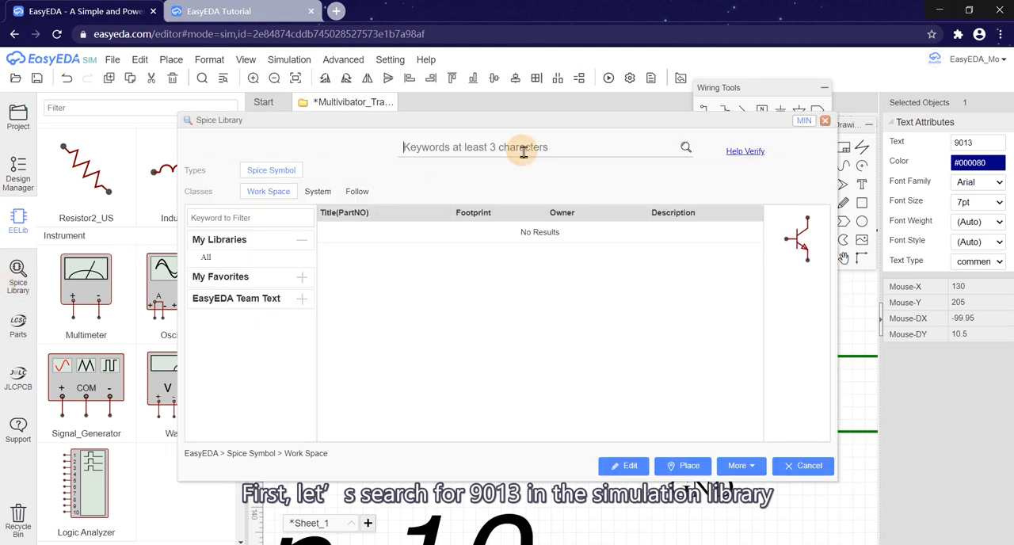
- Search the Spice Library for 9013 and place a User Contributed 9013 where Q1 was
{"action": "type", "text": "9013"}
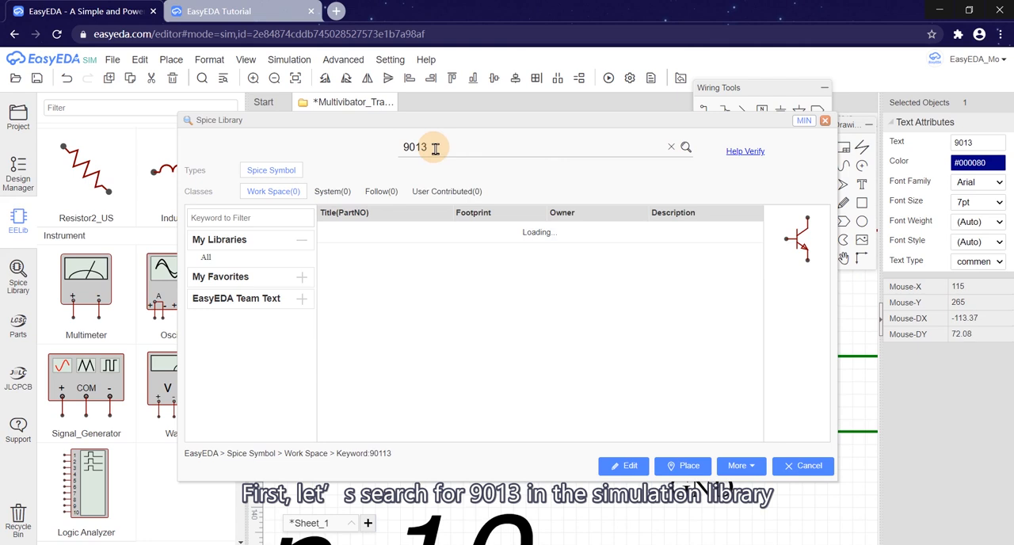
{"action": "left_click", "coordinate": [444, 191]}
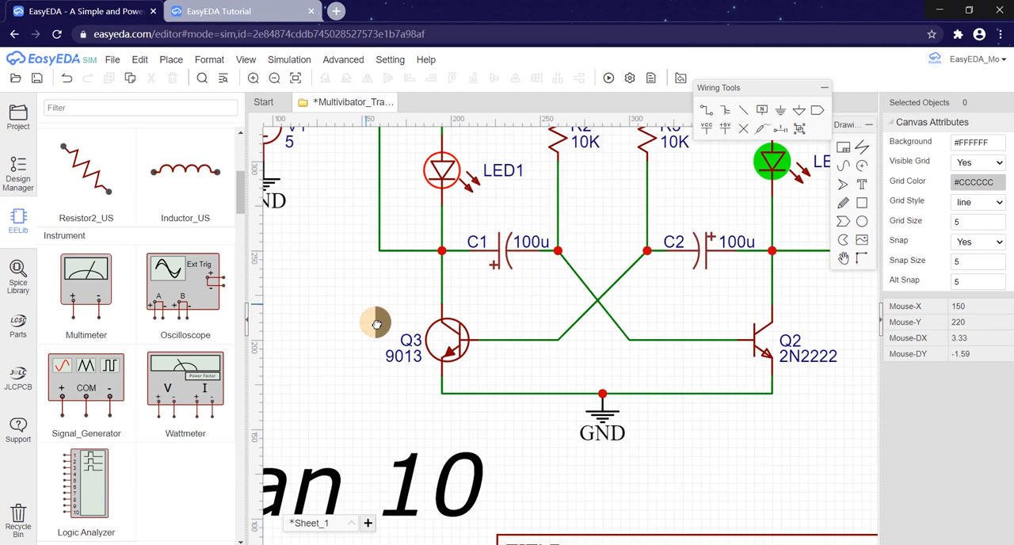
- Simulate with the Q3 9013 part and dismiss the missing Q3 model error
{"action": "left_click", "coordinate": [608, 77]}
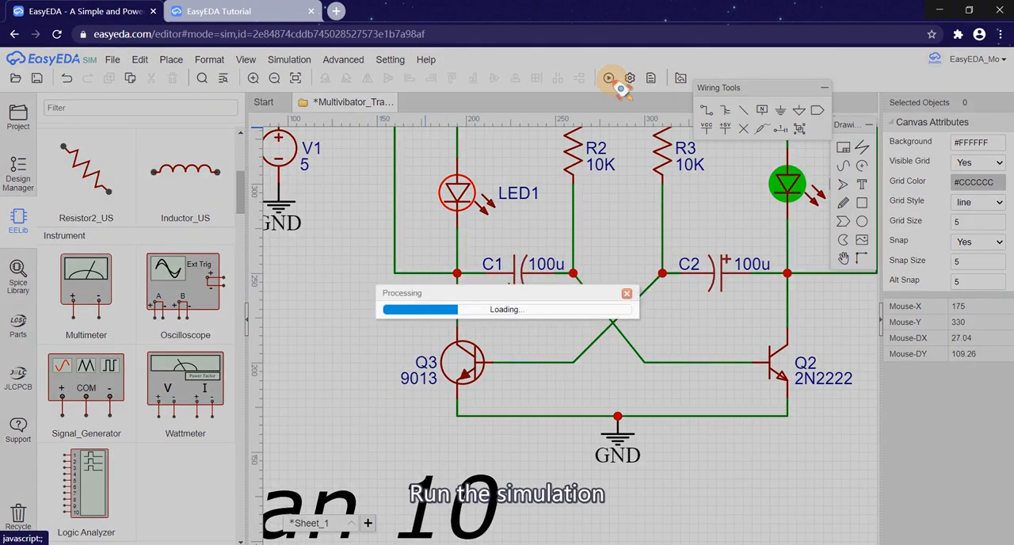
{"action": "left_click", "coordinate": [608, 78]}
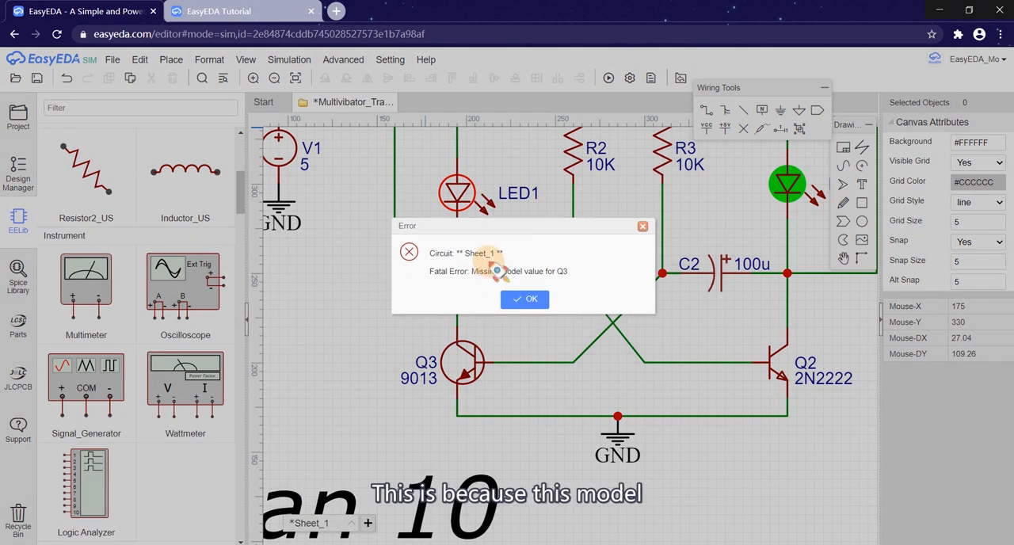
{"action": "left_click", "coordinate": [523, 299]}
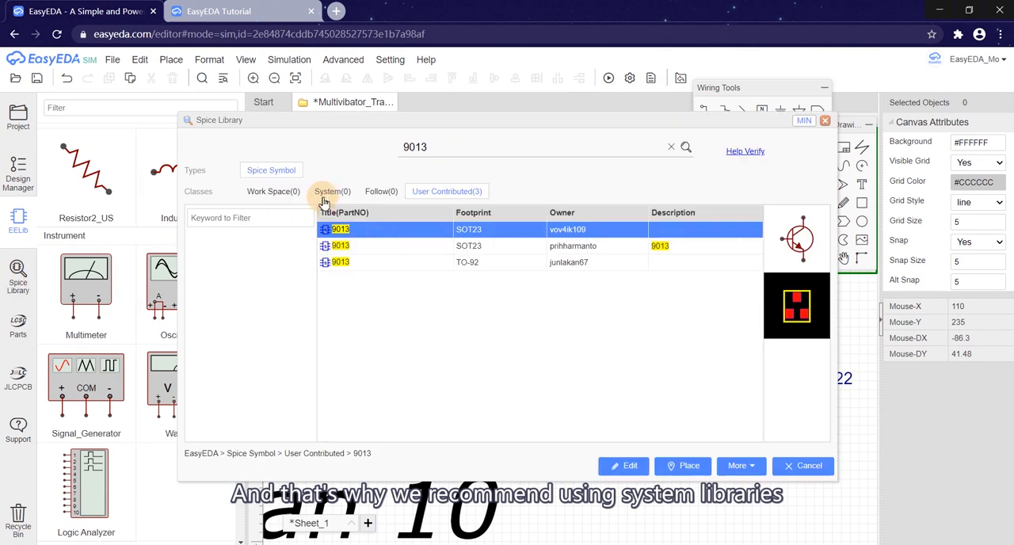
- Find SS9013 in the System transistor library and open it in the symbol editor
{"action": "left_click", "coordinate": [331, 191]}
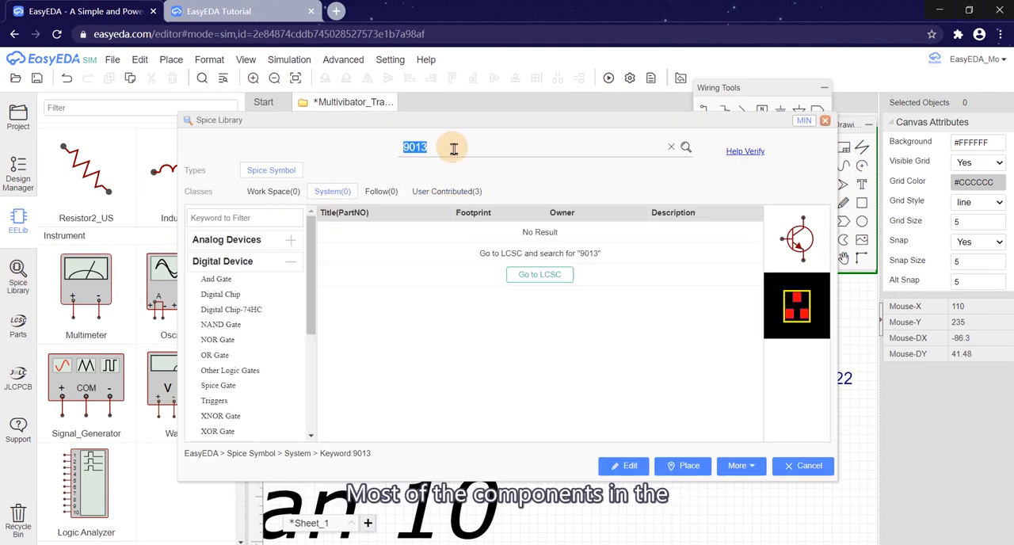
{"action": "left_click", "coordinate": [671, 147]}
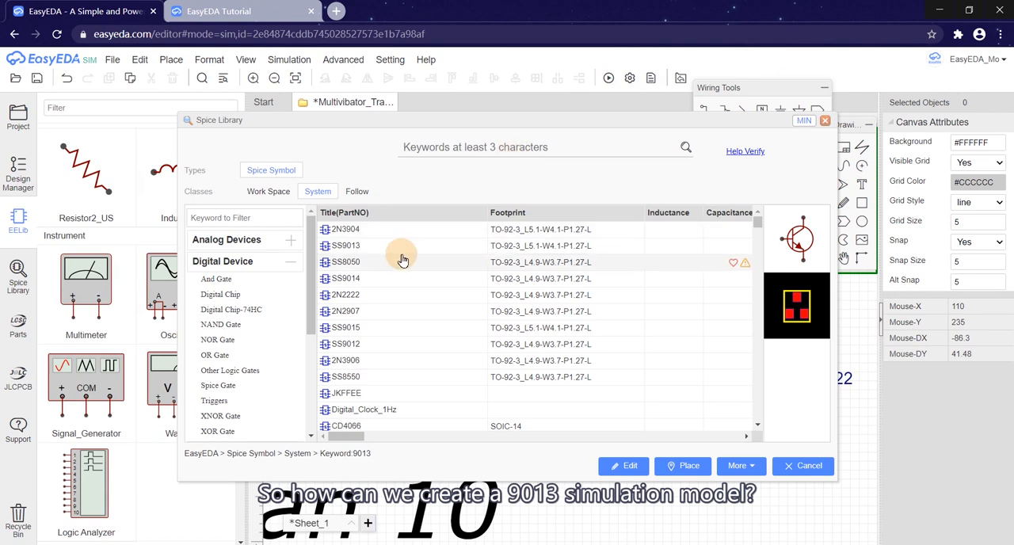
{"action": "left_click", "coordinate": [343, 245]}
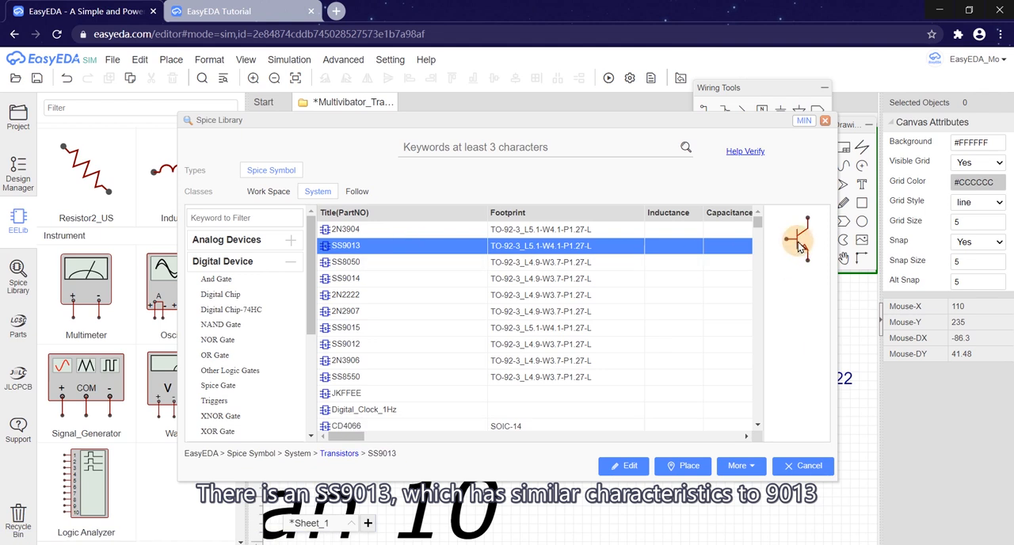
{"action": "left_click", "coordinate": [682, 466]}
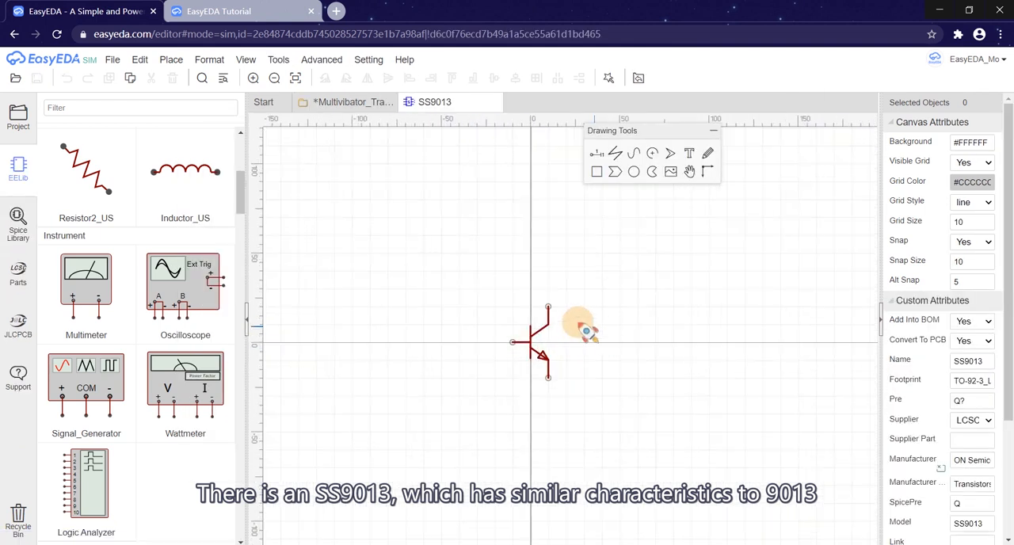
- Create a new Spice Symbol document and save it titled '9013'
{"action": "left_click", "coordinate": [140, 59]}
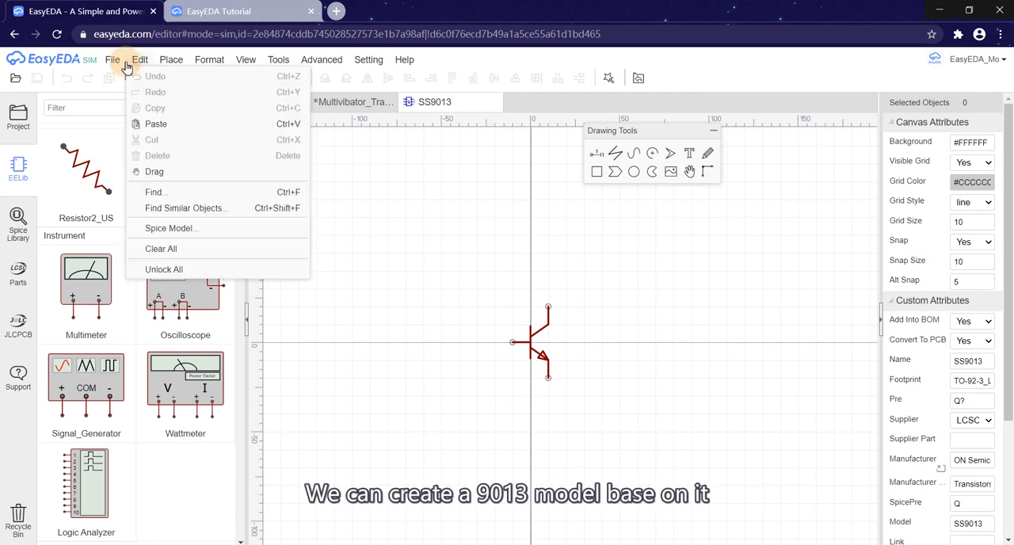
{"action": "left_click", "coordinate": [112, 59]}
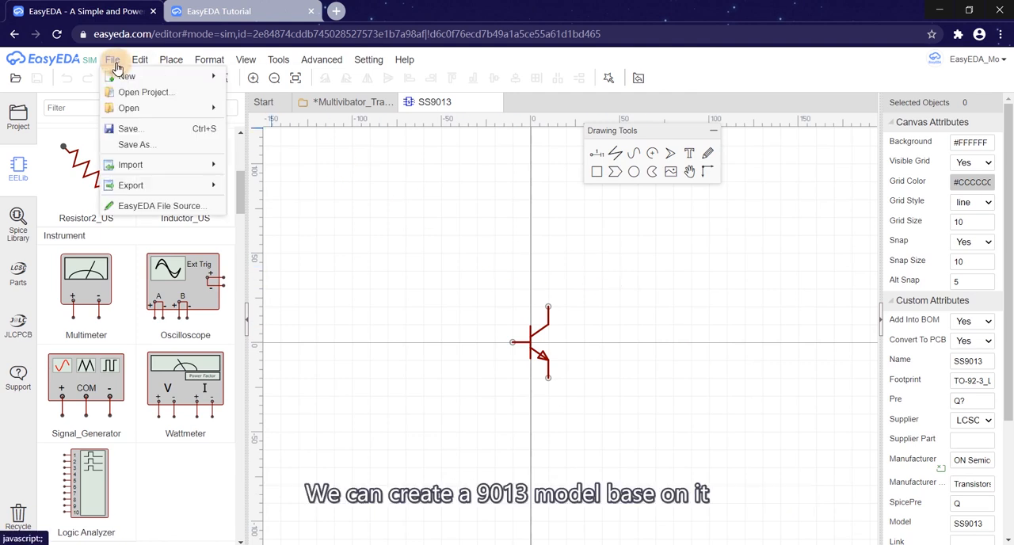
{"action": "left_click", "coordinate": [125, 76]}
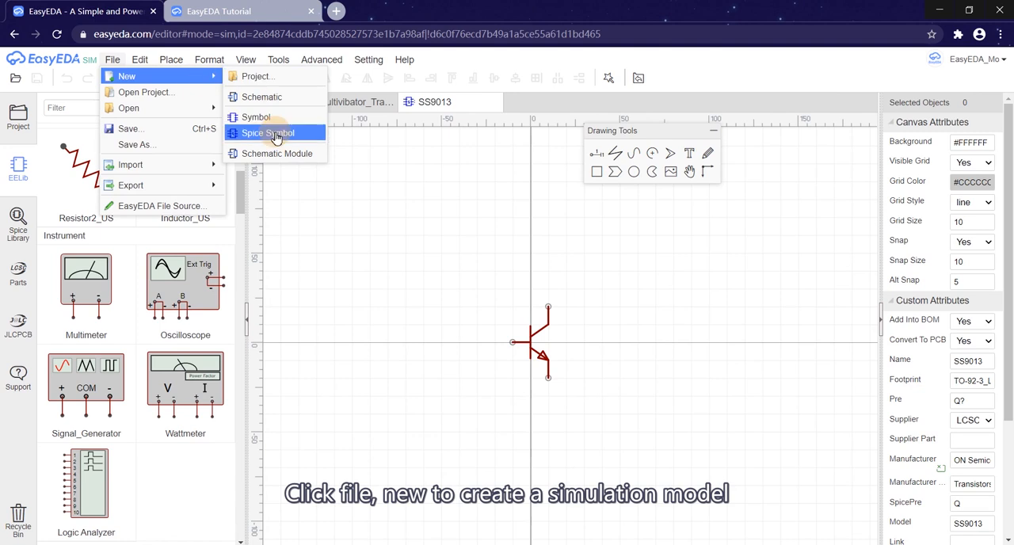
{"action": "left_click", "coordinate": [267, 133]}
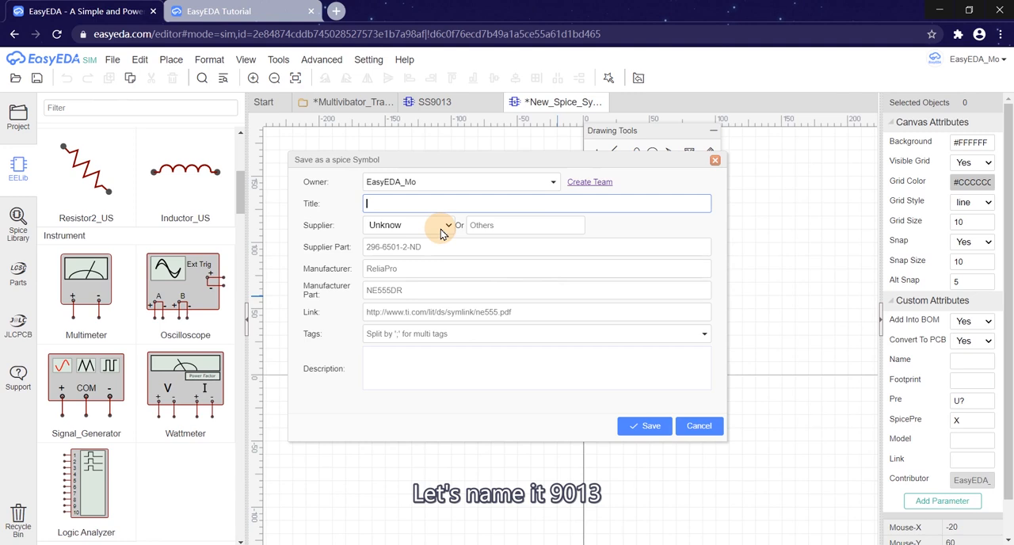
{"action": "type", "text": "9013"}
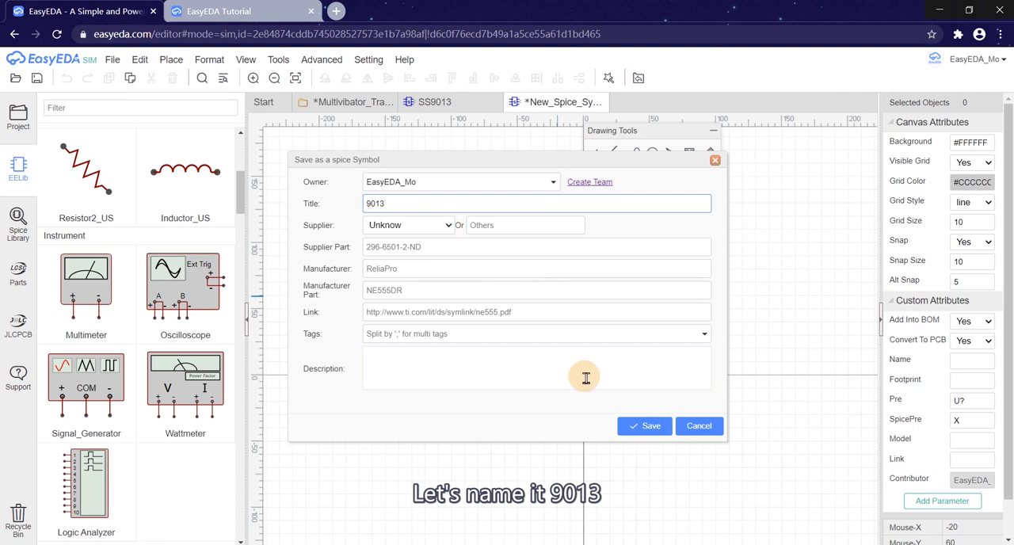
{"action": "left_click", "coordinate": [644, 425]}
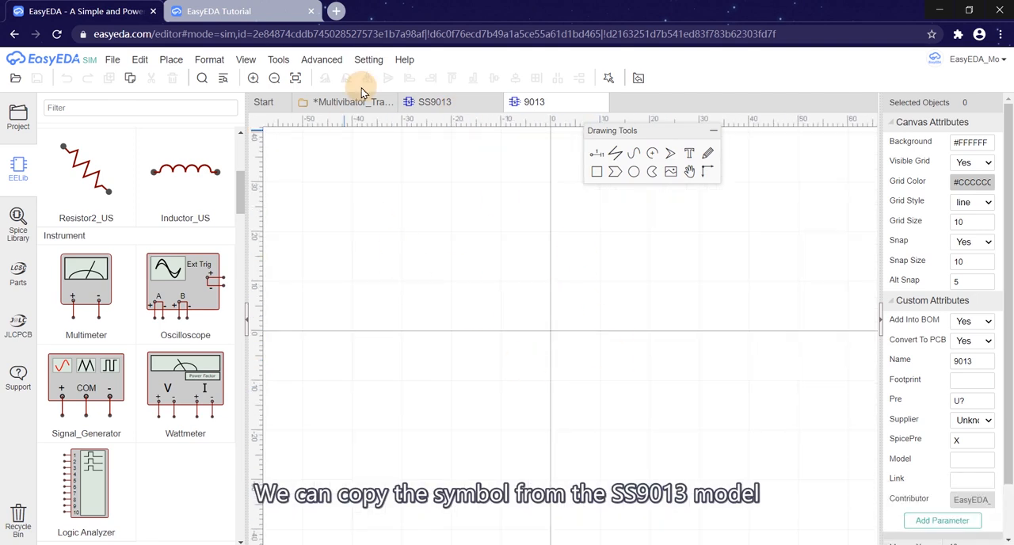
- Copy all SS9013 graphics into the 9013 symbol tab and save it
{"action": "left_click", "coordinate": [434, 101]}
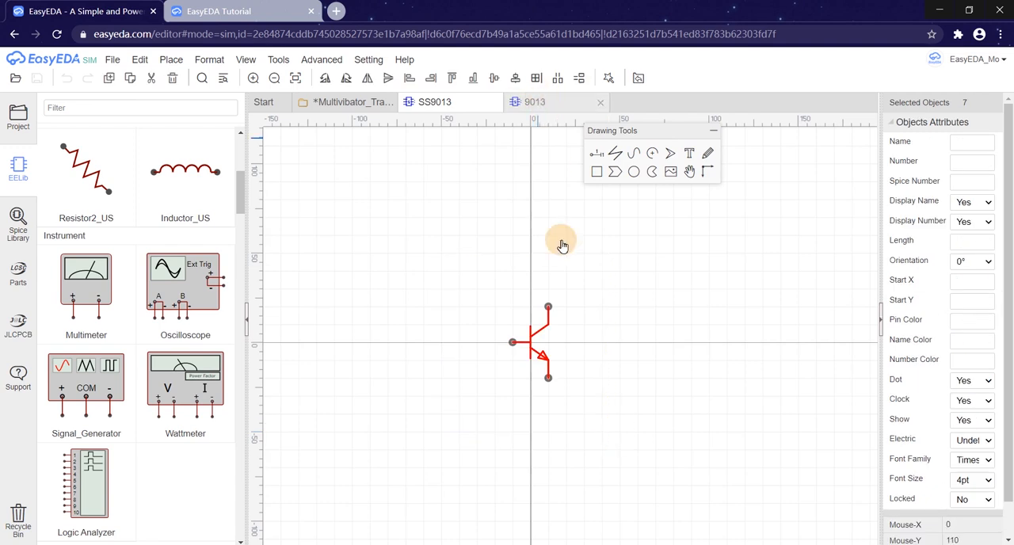
{"action": "left_click", "coordinate": [641, 336]}
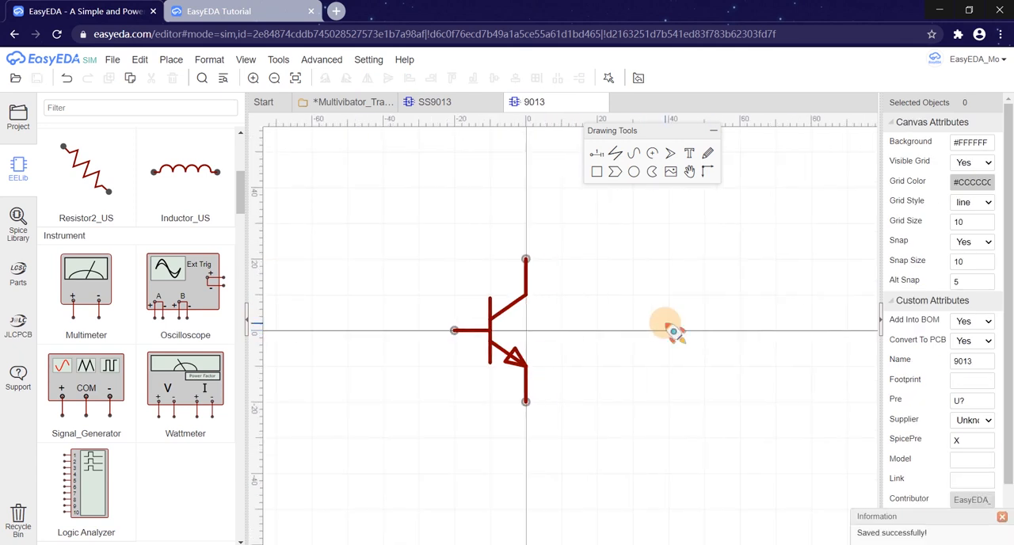
{"action": "left_click", "coordinate": [434, 101]}
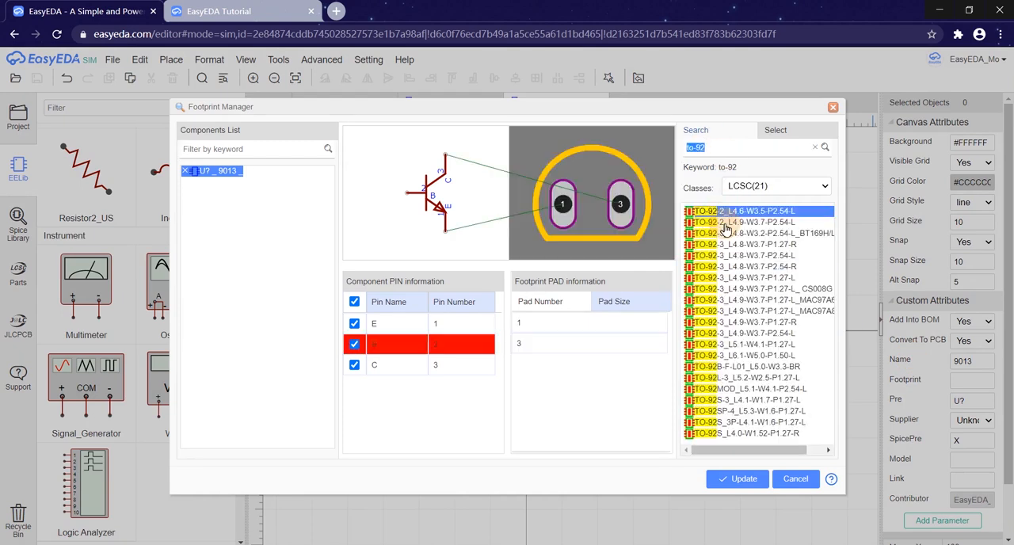
- Assign footprint TO-92-3_L4.8-W3.7-P1.27-R to the 9013 symbol's E, B and C pins
{"action": "left_click", "coordinate": [752, 233]}
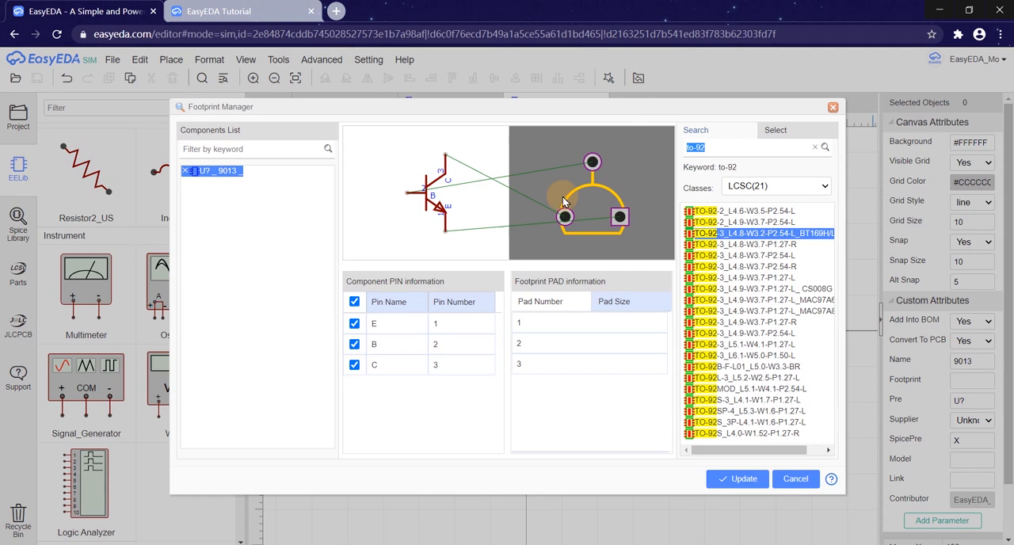
{"action": "left_click", "coordinate": [756, 244]}
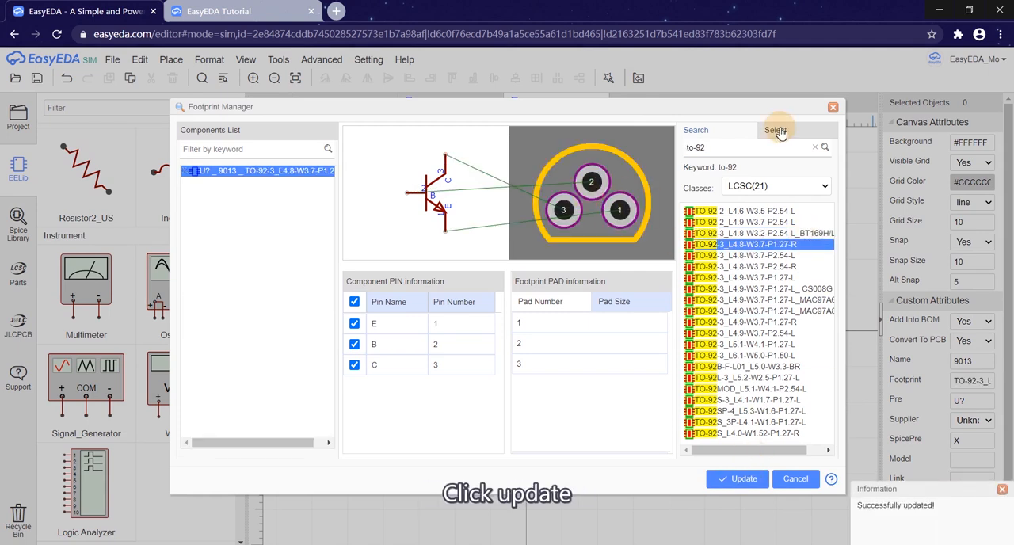
{"action": "left_click", "coordinate": [736, 478]}
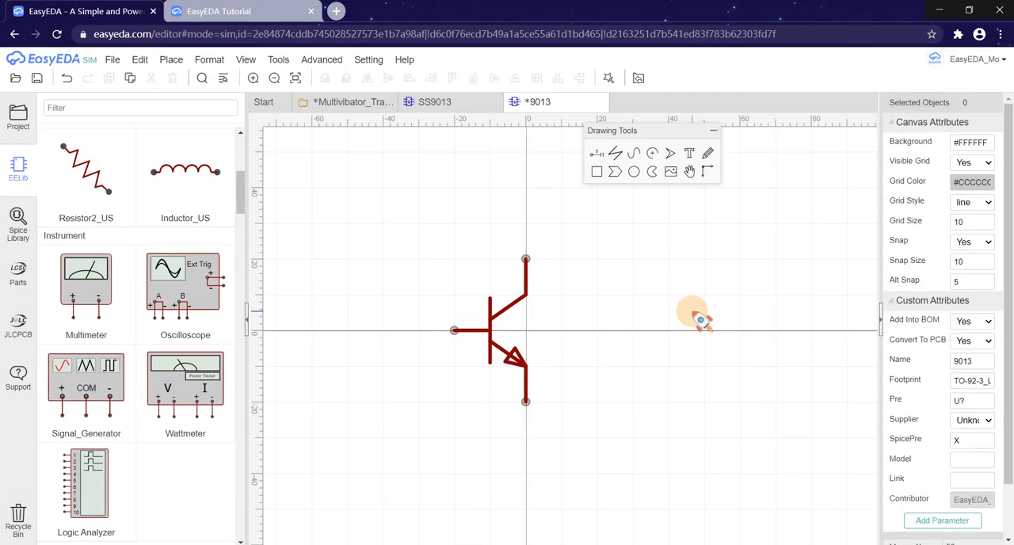
- Enter 9013 in the symbol's Model attribute, then glance at the Multivibrator tab
{"action": "left_click", "coordinate": [970, 458]}
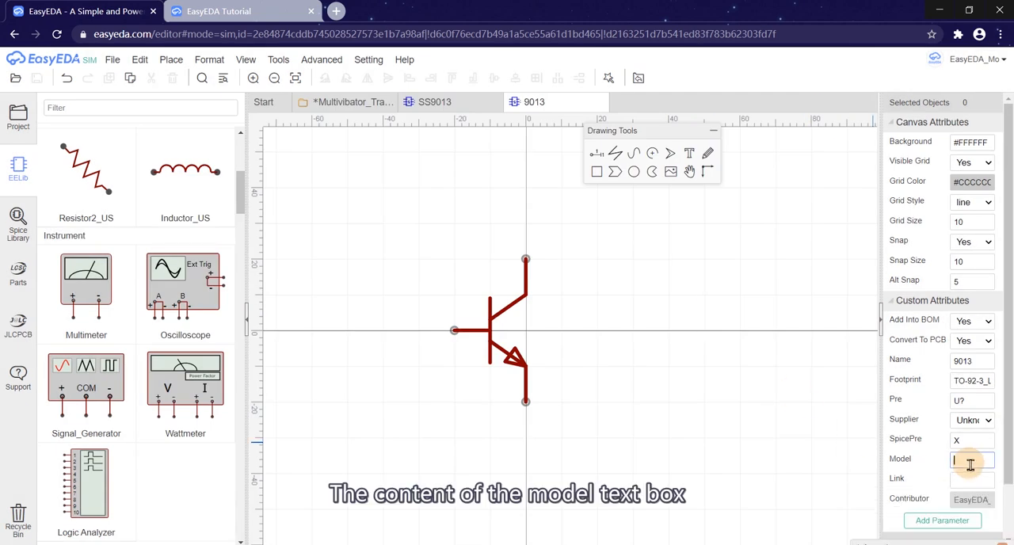
{"action": "left_click", "coordinate": [970, 360]}
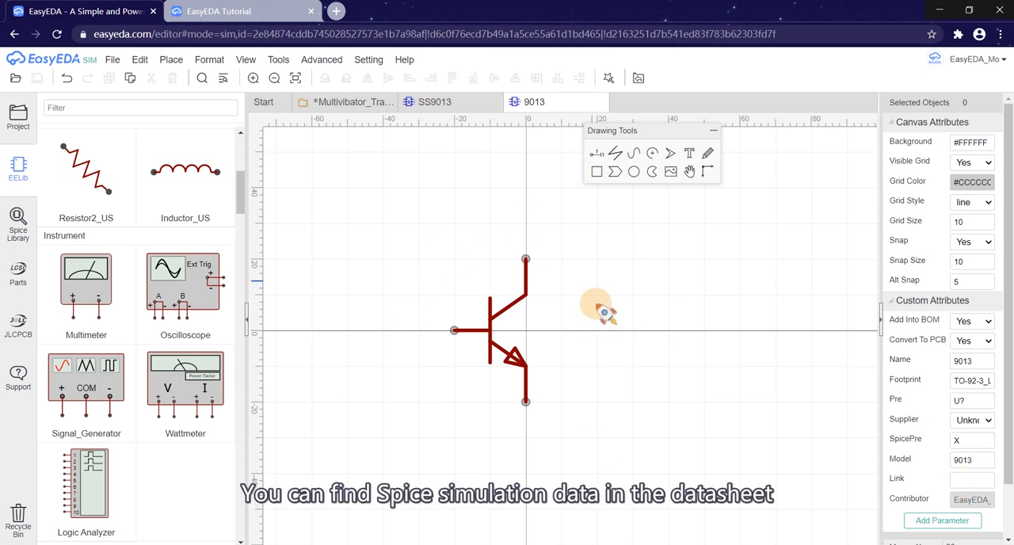
{"action": "mouse_move", "coordinate": [606, 346]}
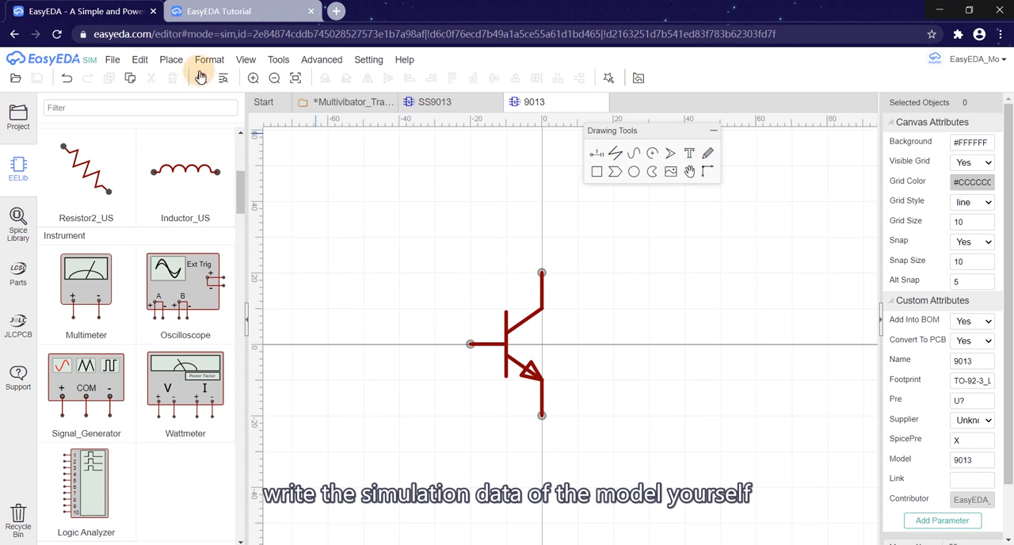
{"action": "left_click", "coordinate": [141, 59]}
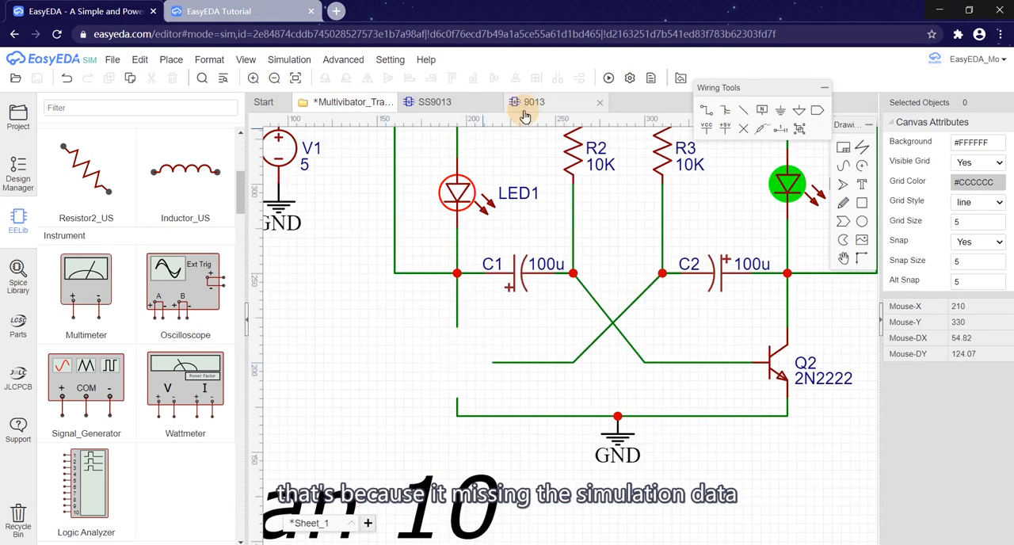
{"action": "left_click", "coordinate": [140, 59]}
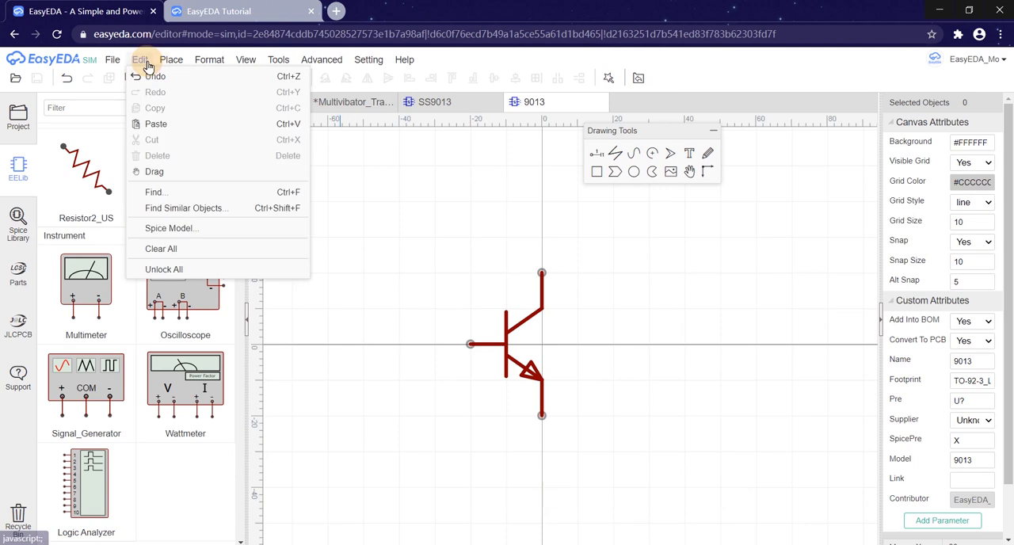
- Paste the SS9013 NPN spice model, rename its .MODEL to 9013, and confirm
{"action": "left_click", "coordinate": [556, 327]}
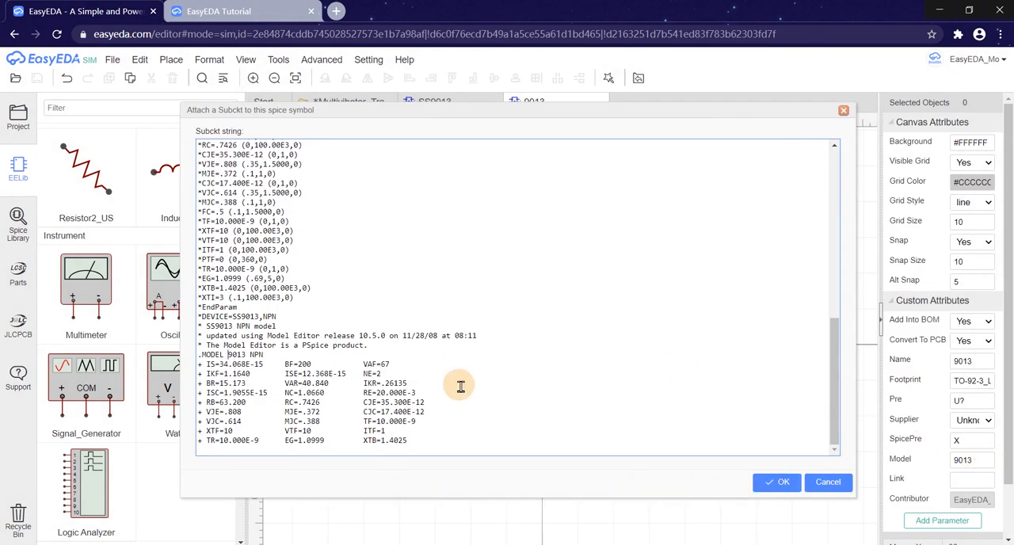
{"action": "left_click", "coordinate": [777, 482]}
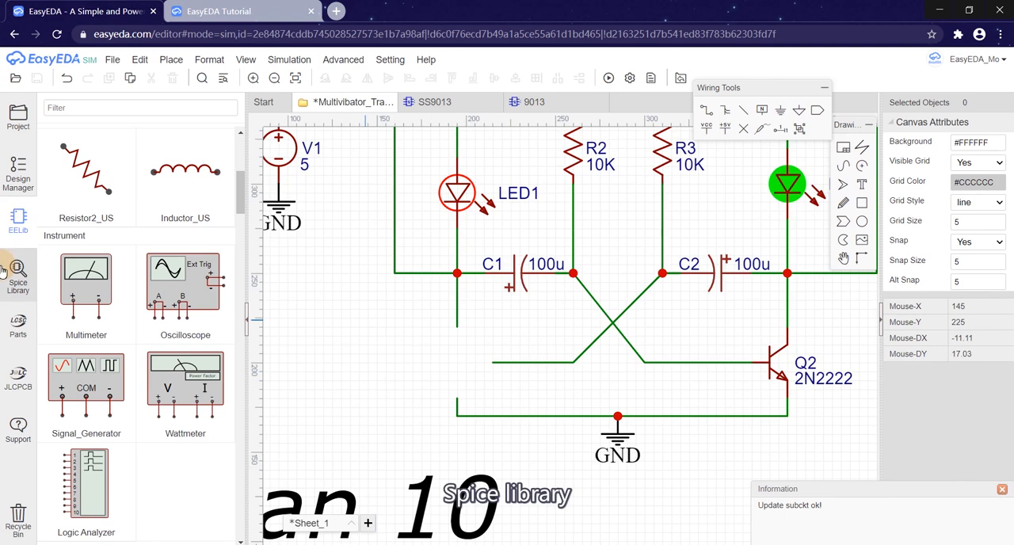
- Place the Work Space 9013 symbol into the left transistor position as U1
{"action": "left_click", "coordinate": [17, 273]}
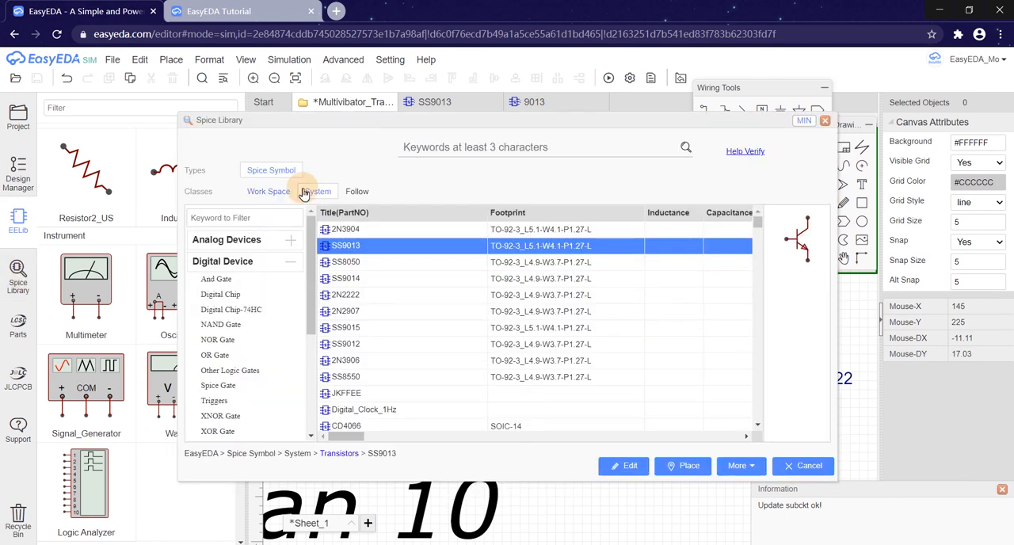
{"action": "left_click", "coordinate": [268, 191]}
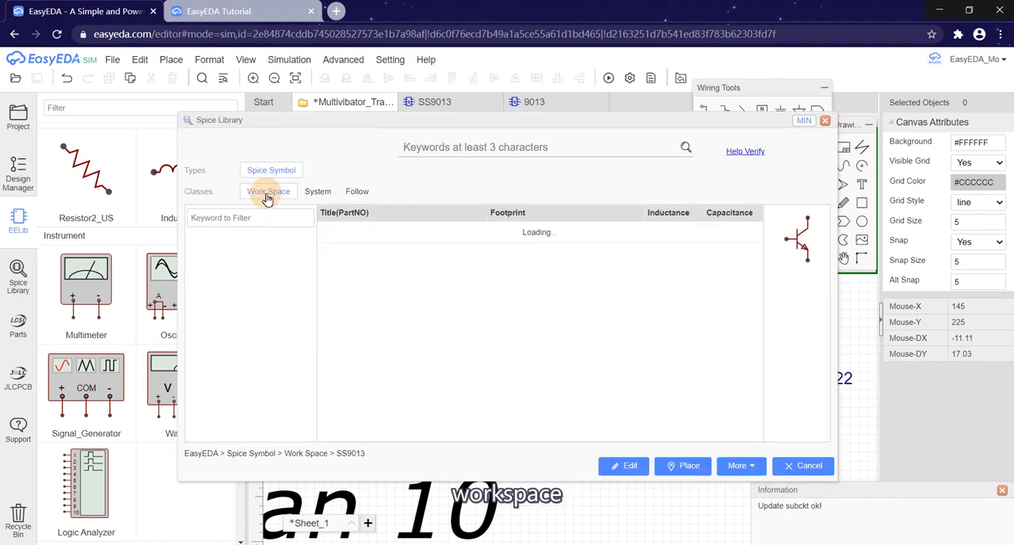
{"action": "left_click", "coordinate": [268, 191]}
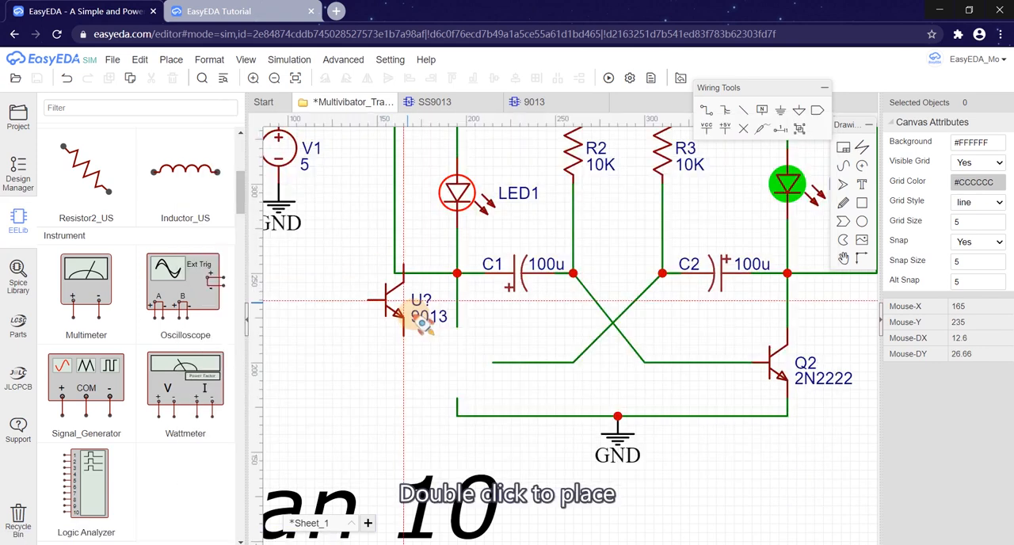
{"action": "double_click", "coordinate": [428, 368]}
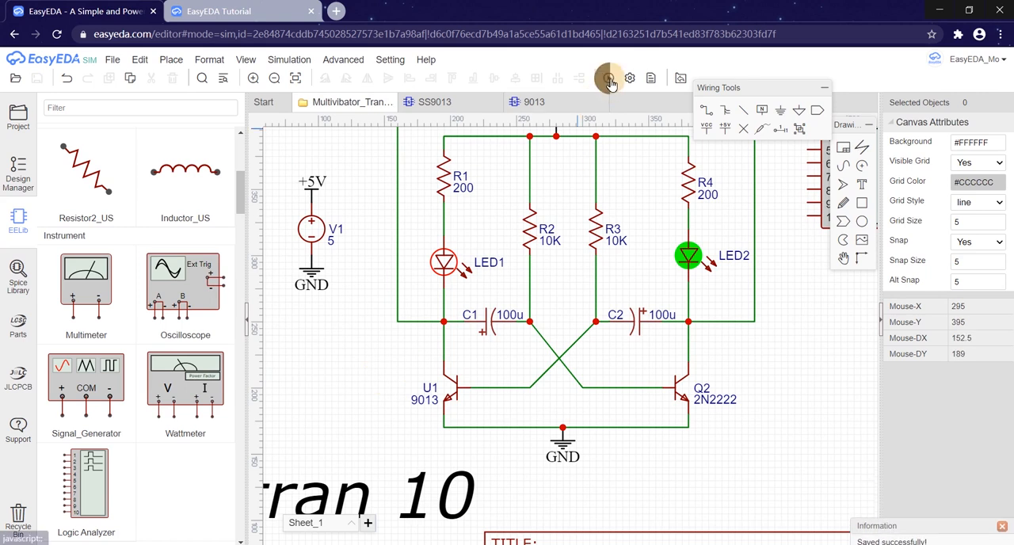
{"action": "left_click", "coordinate": [609, 78]}
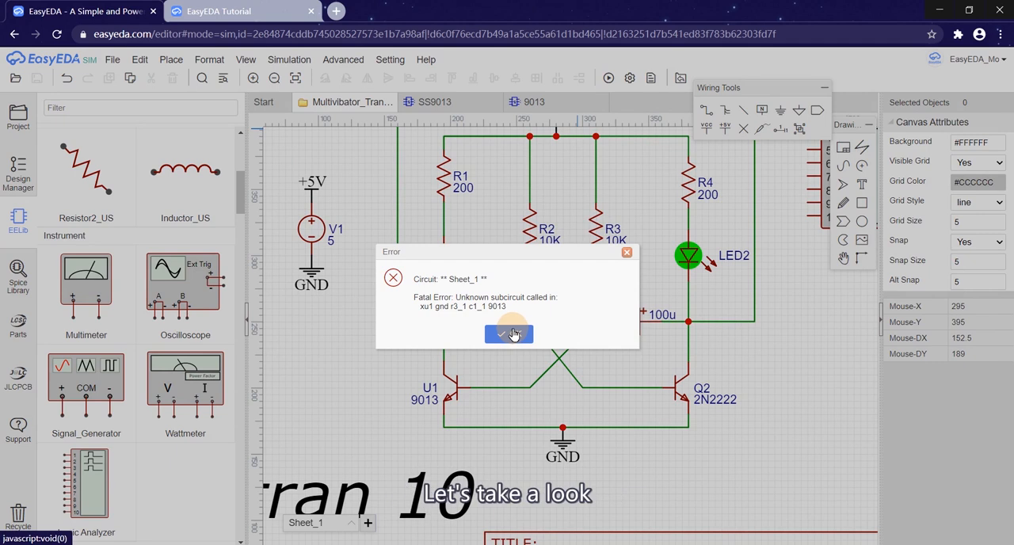
{"action": "left_click", "coordinate": [507, 333]}
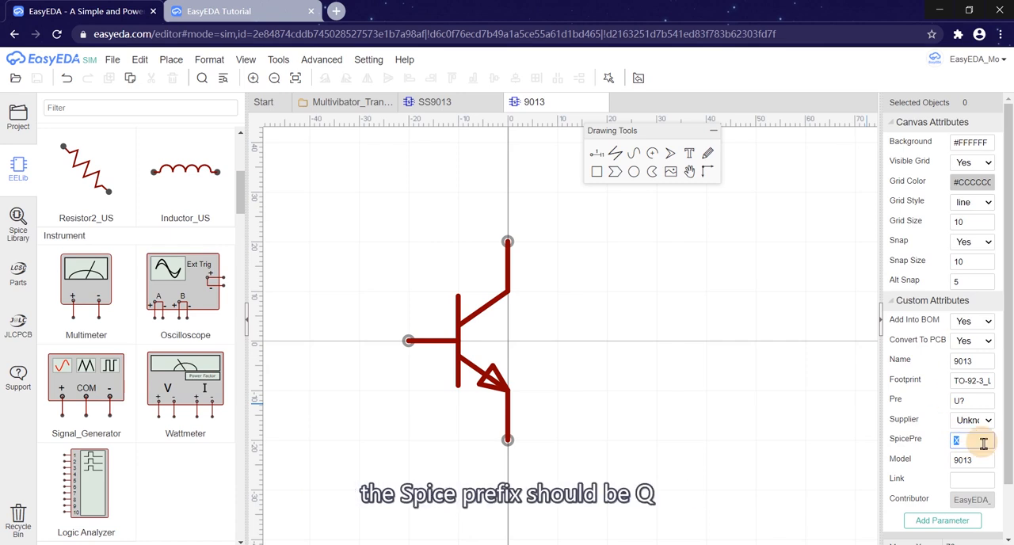
- Set the 9013 symbol's Spice prefix to Q, save it, and check the simulation tutorial's Introduction
{"action": "type", "text": "Q"}
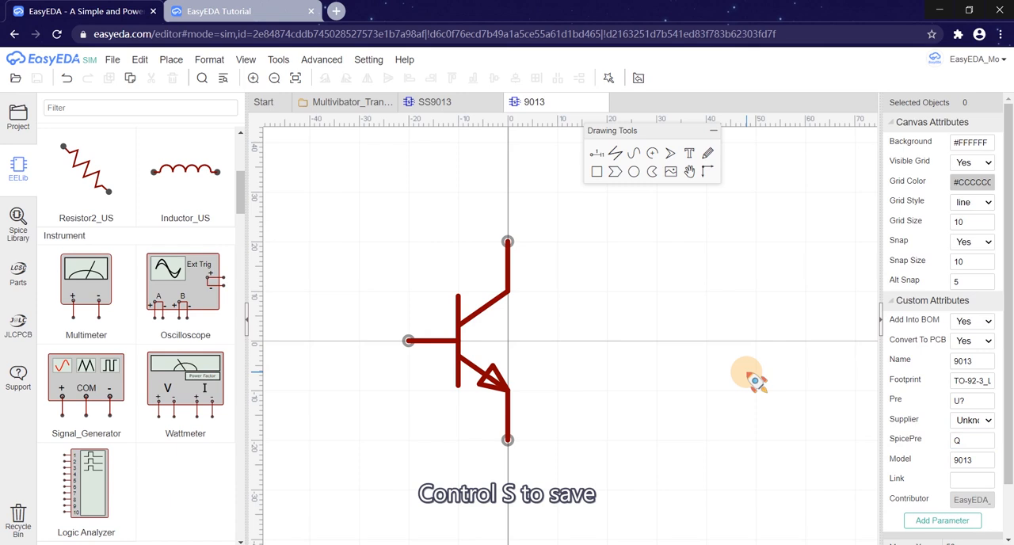
{"action": "key", "text": "ctrl+s"}
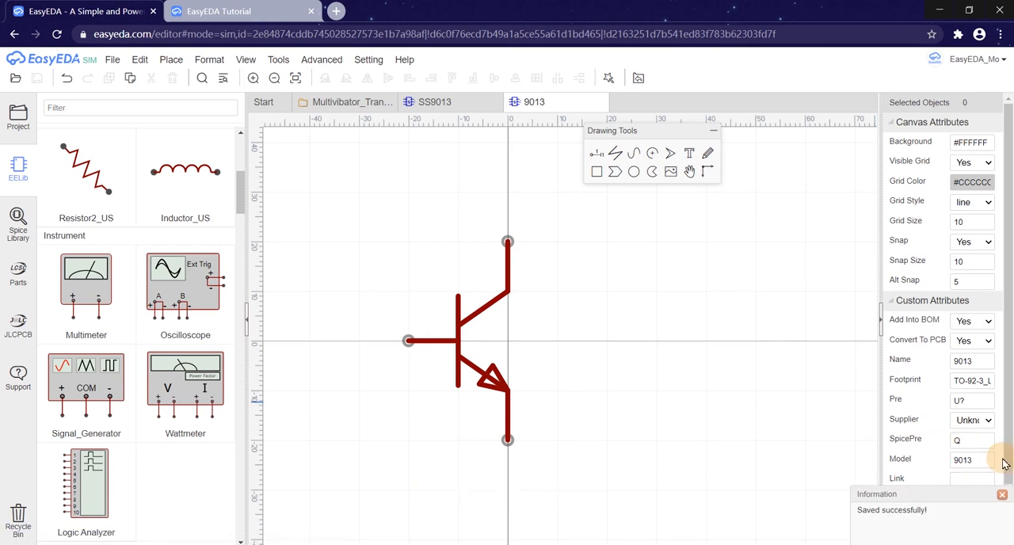
{"action": "left_click", "coordinate": [218, 12]}
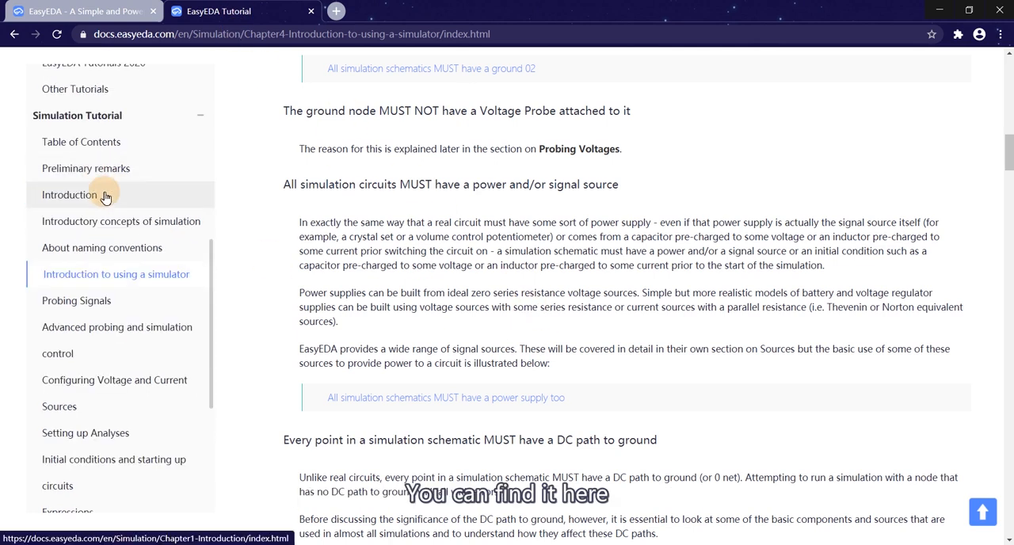
{"action": "left_click", "coordinate": [71, 195]}
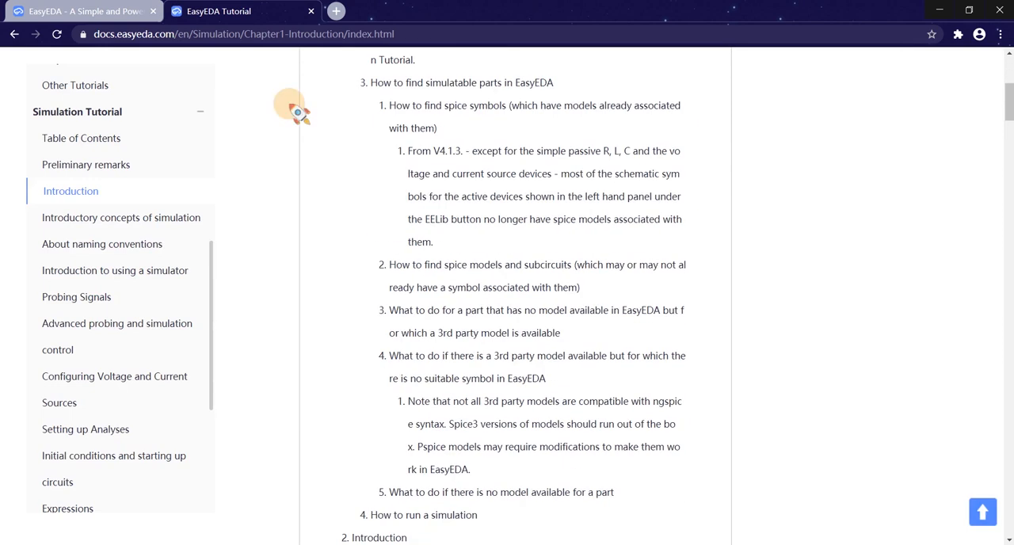
{"action": "left_click", "coordinate": [241, 11]}
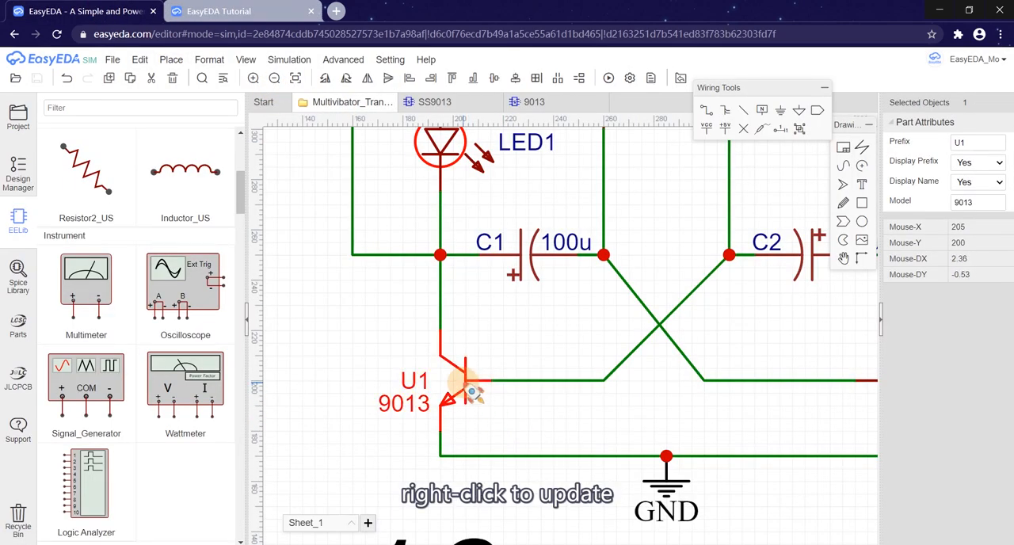
- Update U1 from the revised 9013 symbol and launch the multivibrator simulation
{"action": "right_click", "coordinate": [467, 388]}
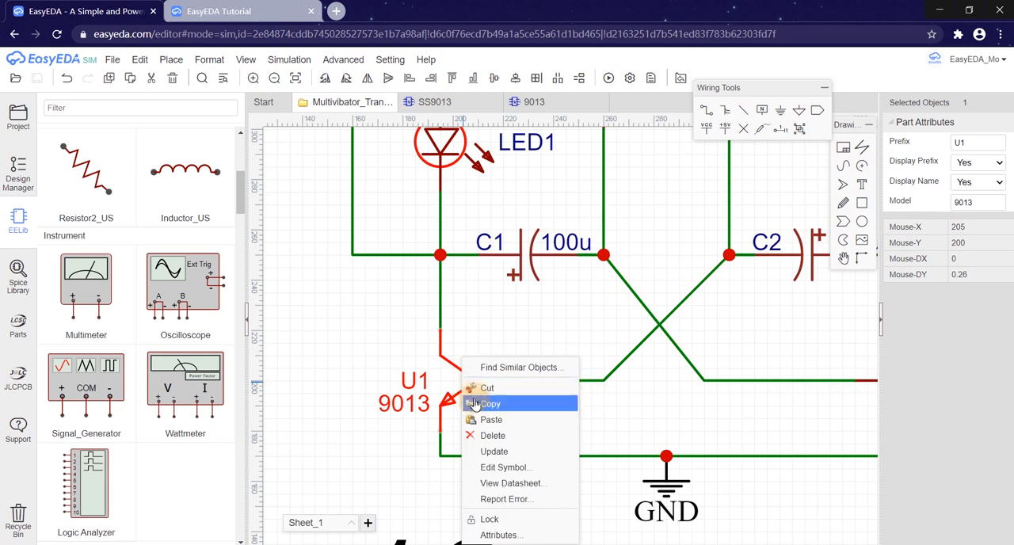
{"action": "left_click", "coordinate": [493, 451]}
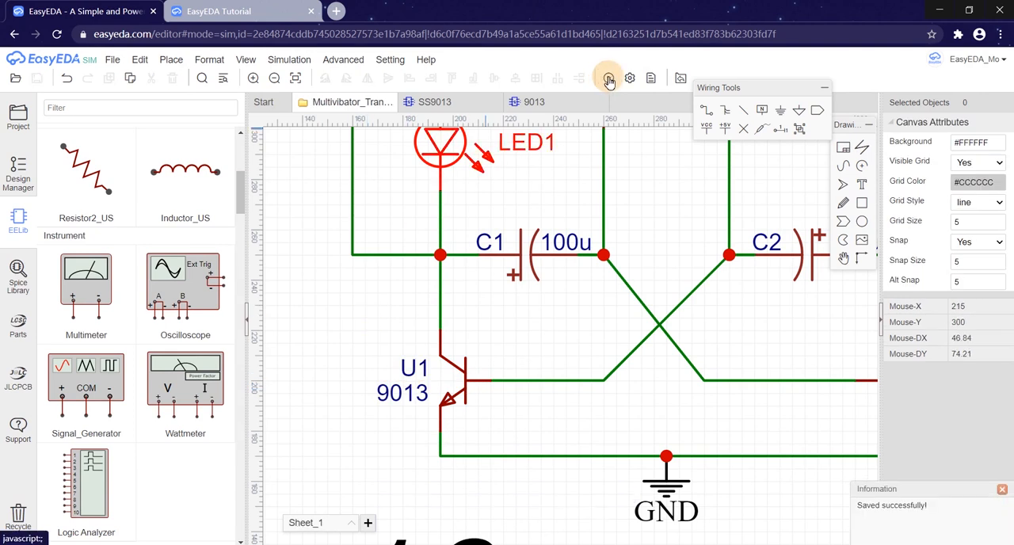
{"action": "left_click", "coordinate": [608, 78]}
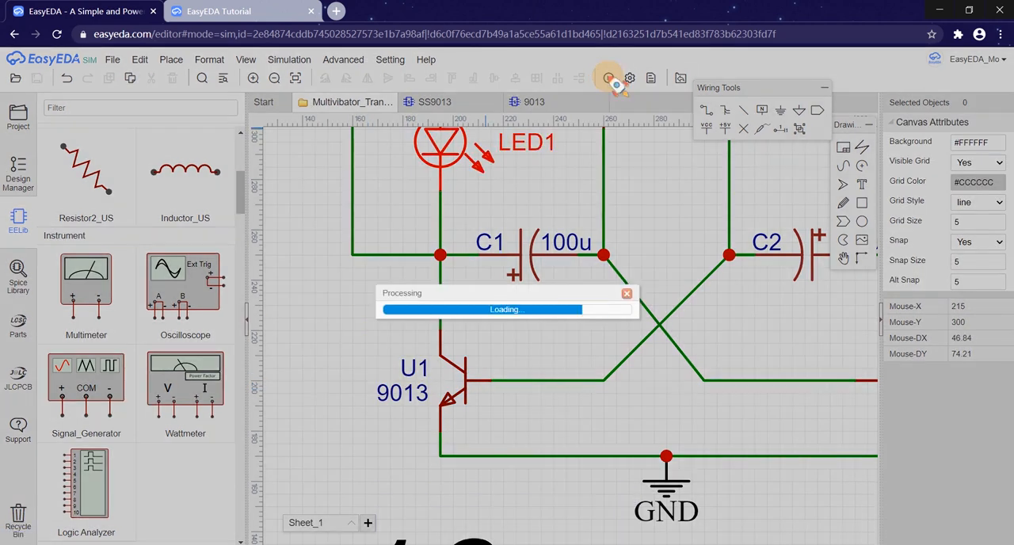